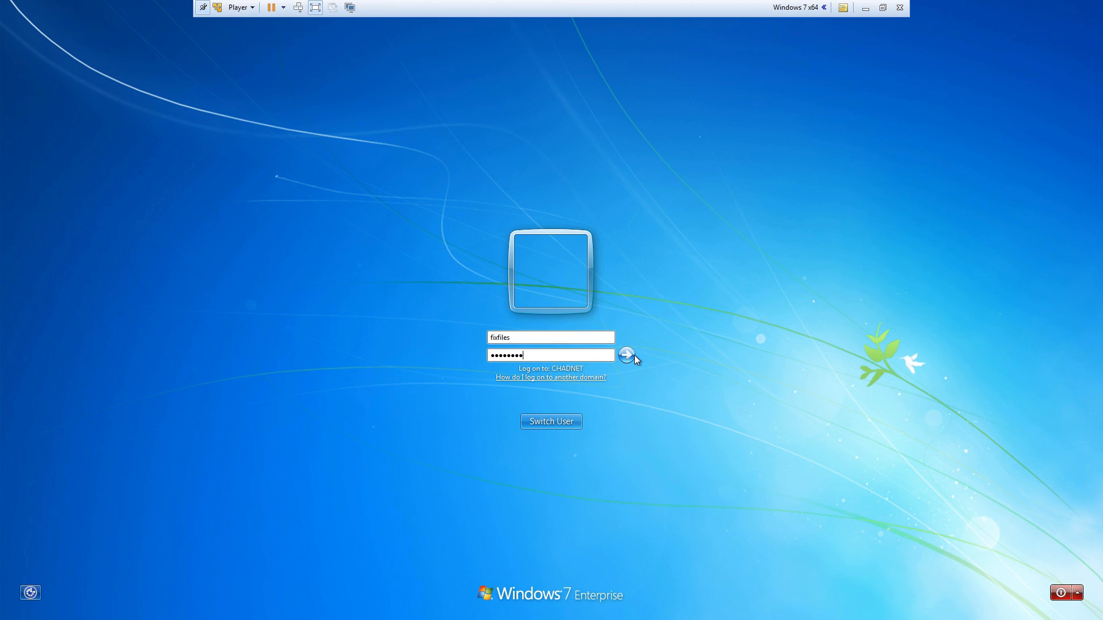
Attempt the affected account's logon and dismiss the User Profile Service load error.
click(628, 355)
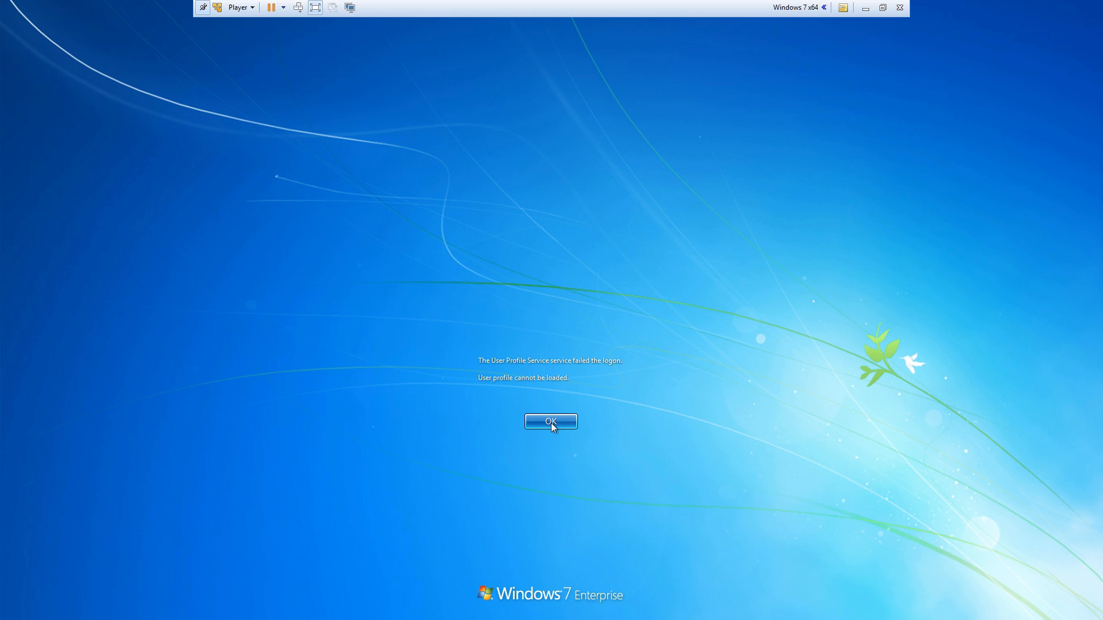
click(552, 422)
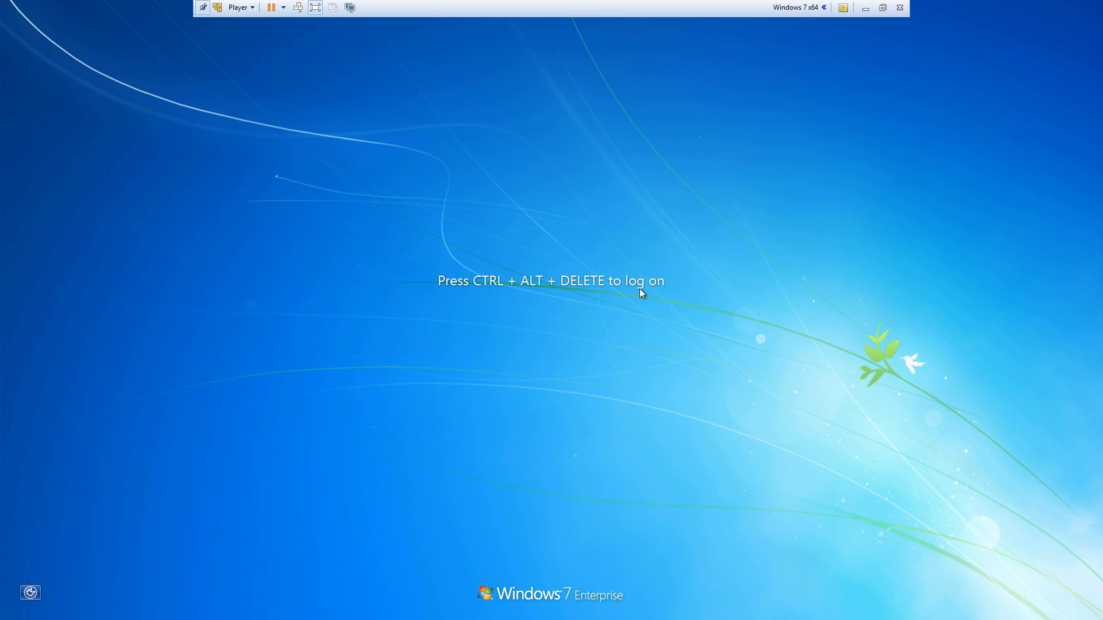
Switch user and sign in with the technician account via Other User.
key(ctrl+alt+delete)
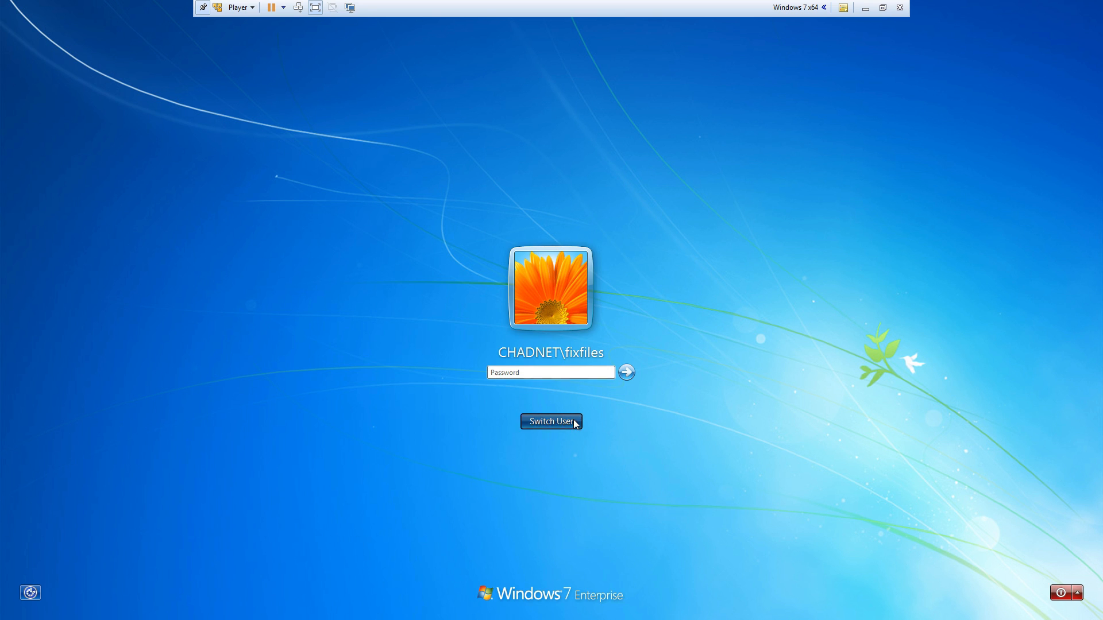
click(551, 422)
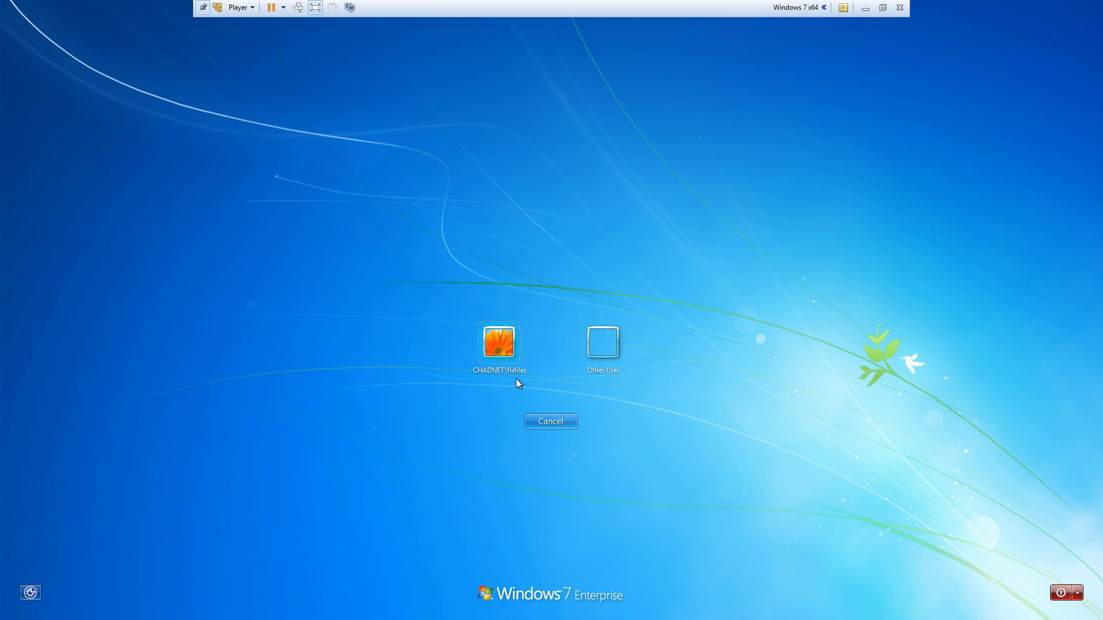
mouse_move(614, 347)
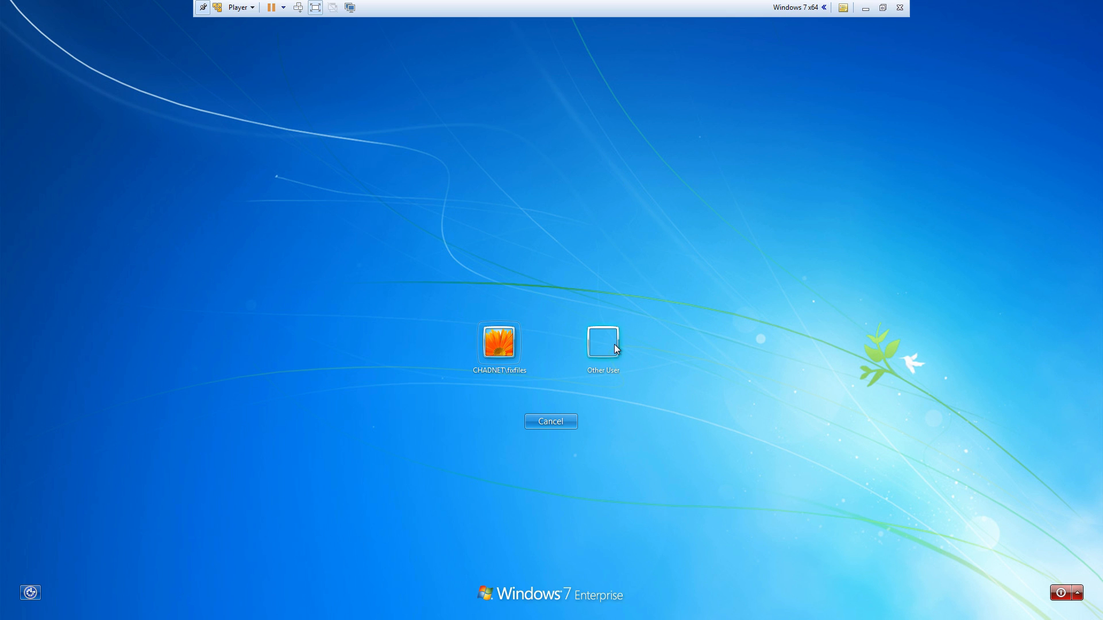
click(602, 343)
text(tech)
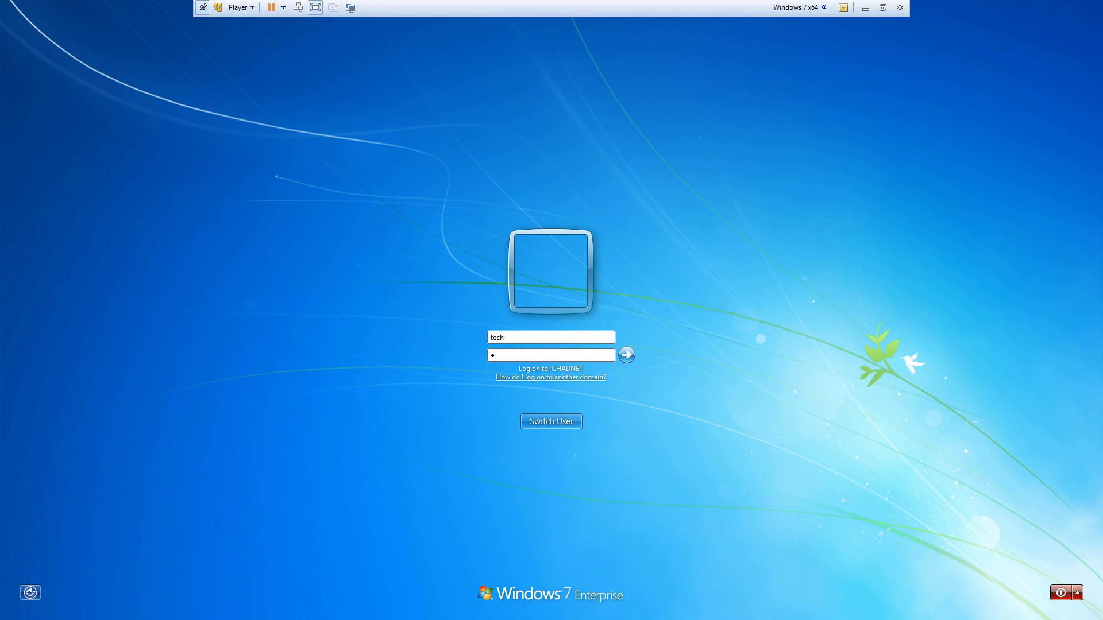
click(626, 355)
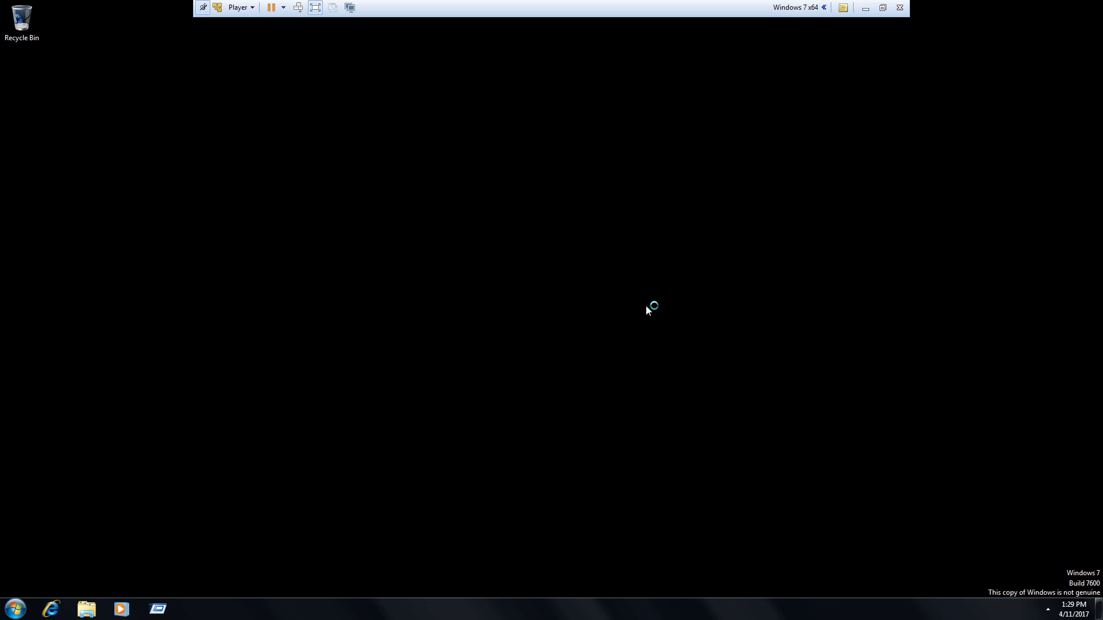
Launch regedit from the Start menu's Run box with administrative privileges.
click(16, 604)
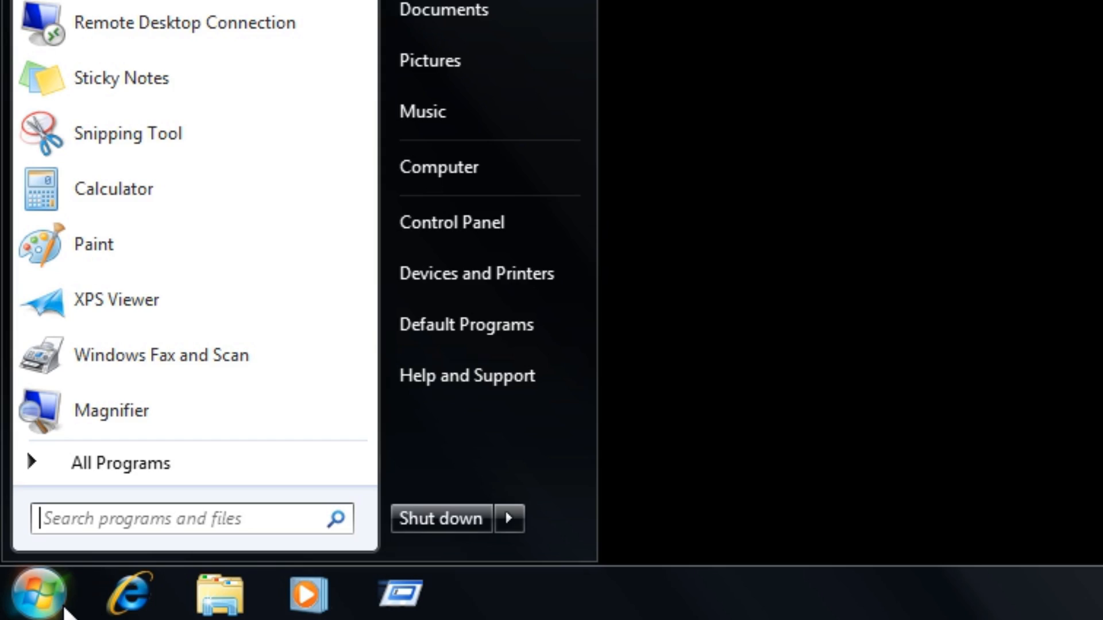
click(172, 520)
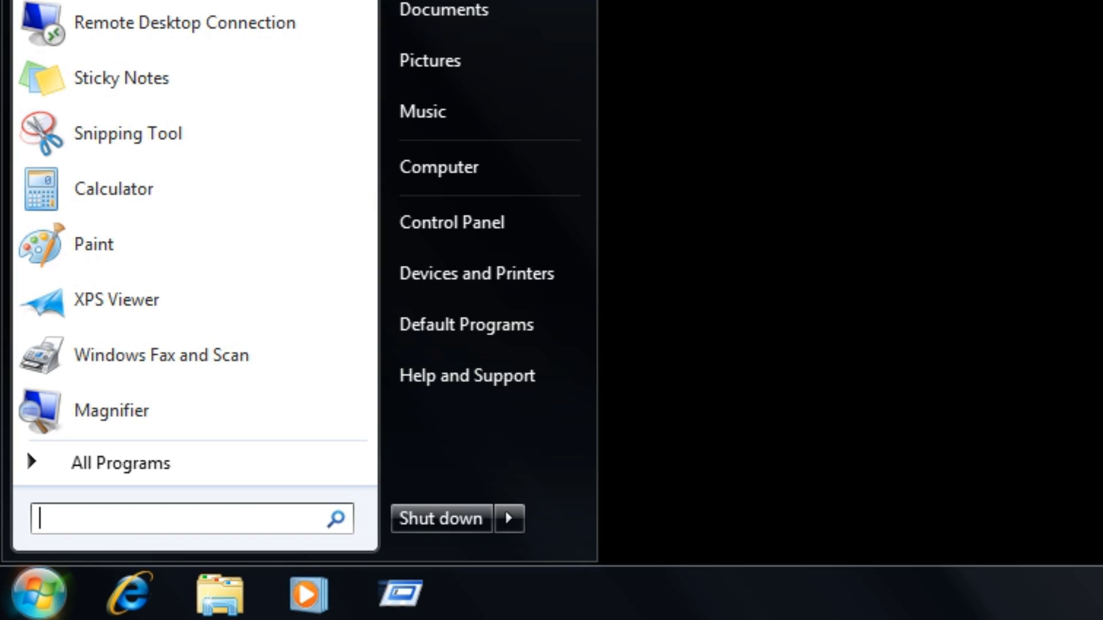
text(run)
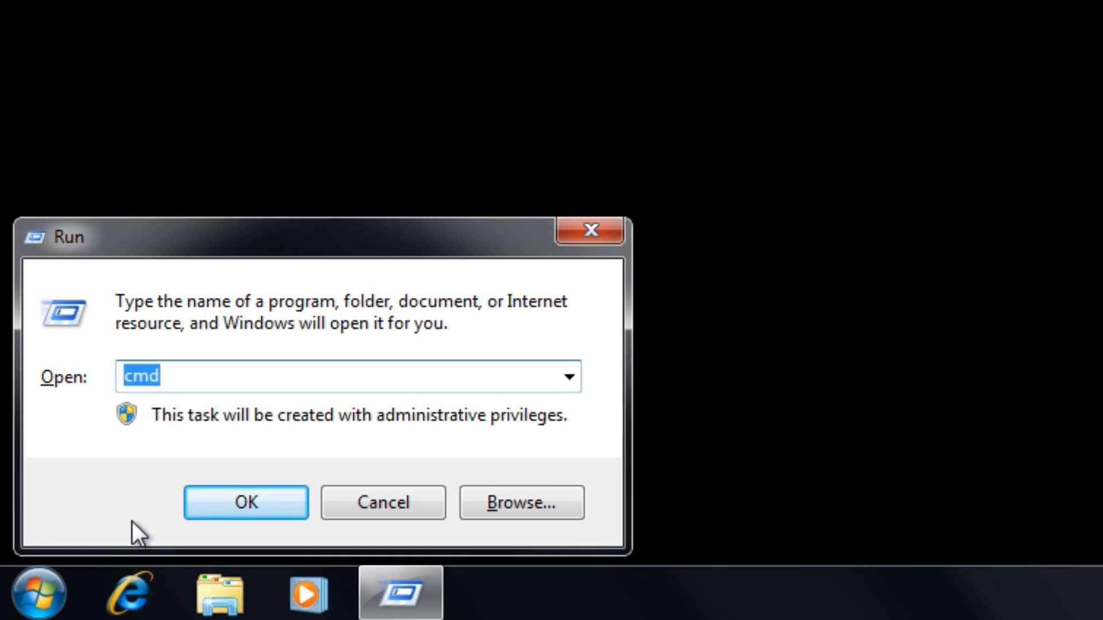
text(regedit)
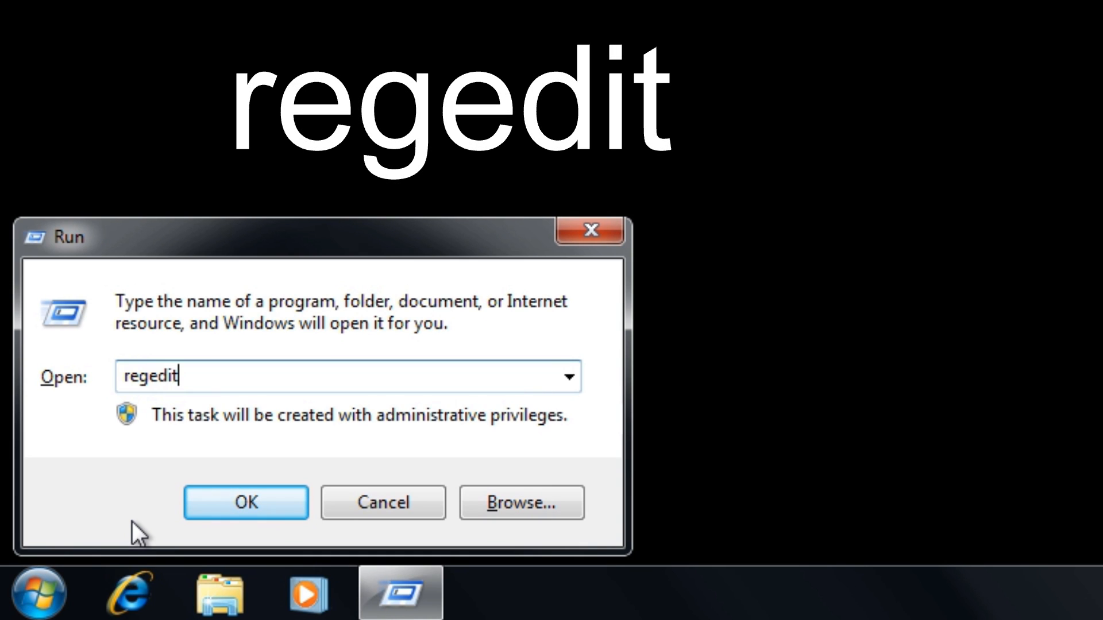
click(246, 518)
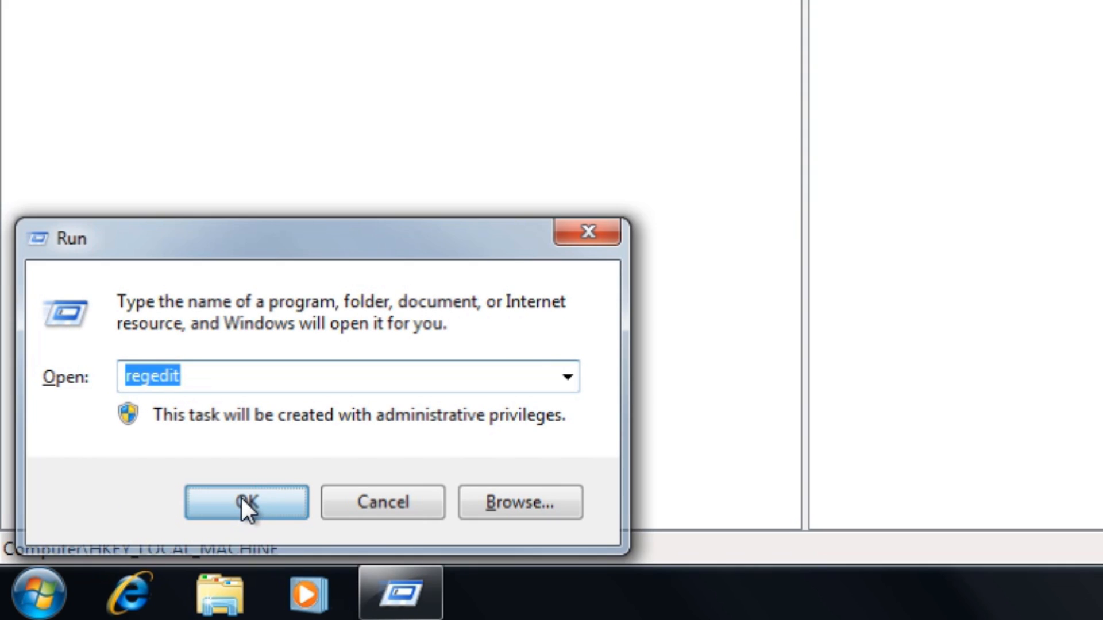
click(248, 503)
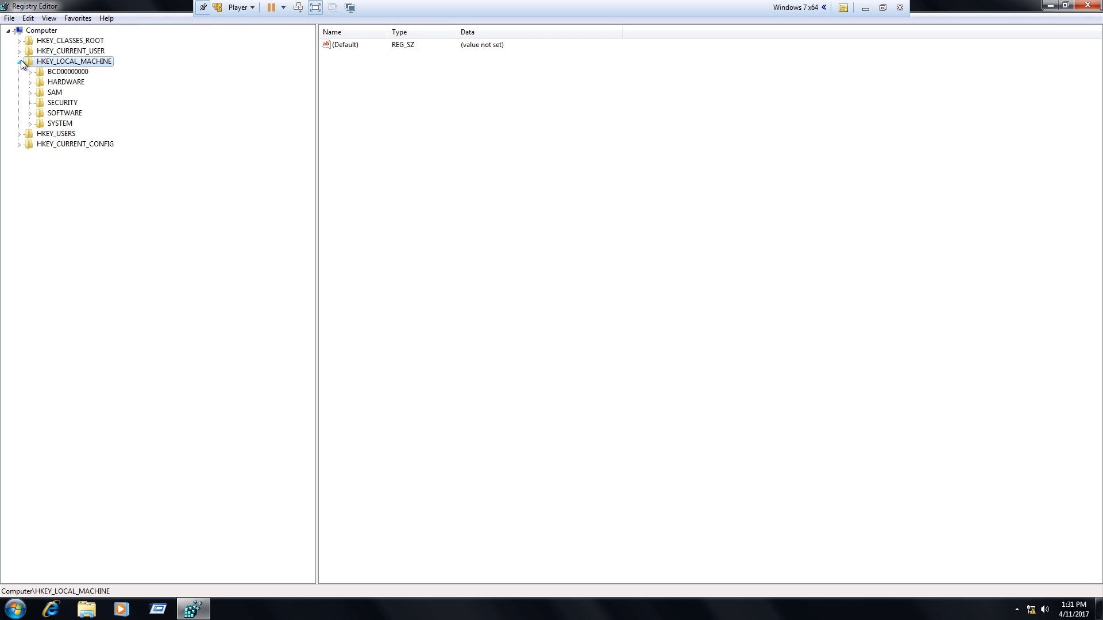
Expand HKEY_LOCAL_MACHINE\SOFTWARE\Microsoft\Windows NT\CurrentVersion down to the ProfileList key.
click(24, 61)
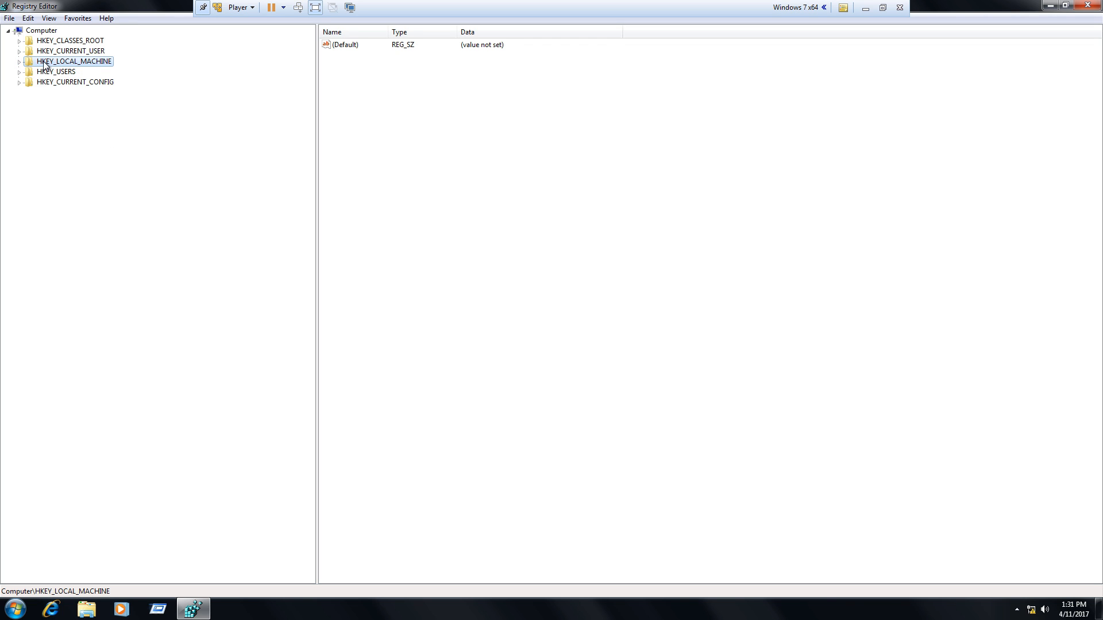
click(18, 61)
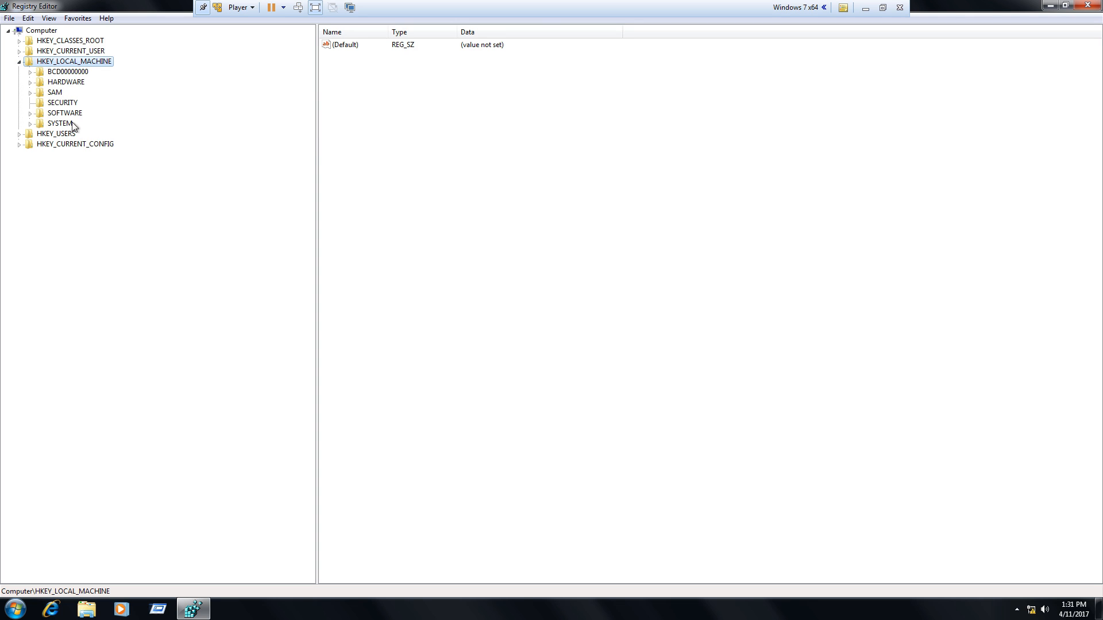
click(32, 112)
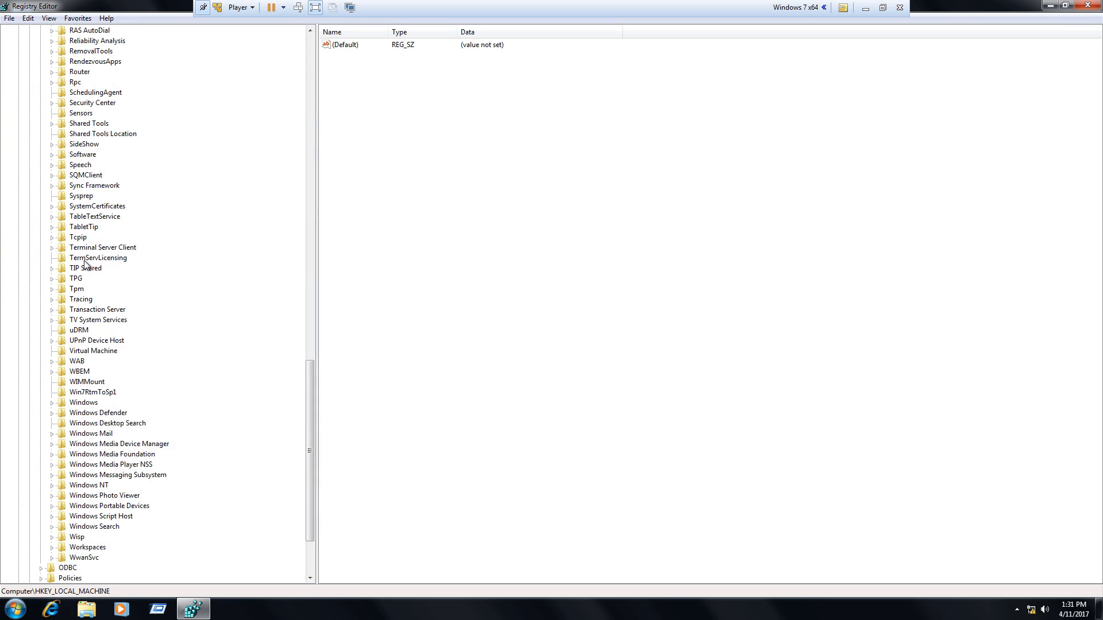
scroll(down, 3)
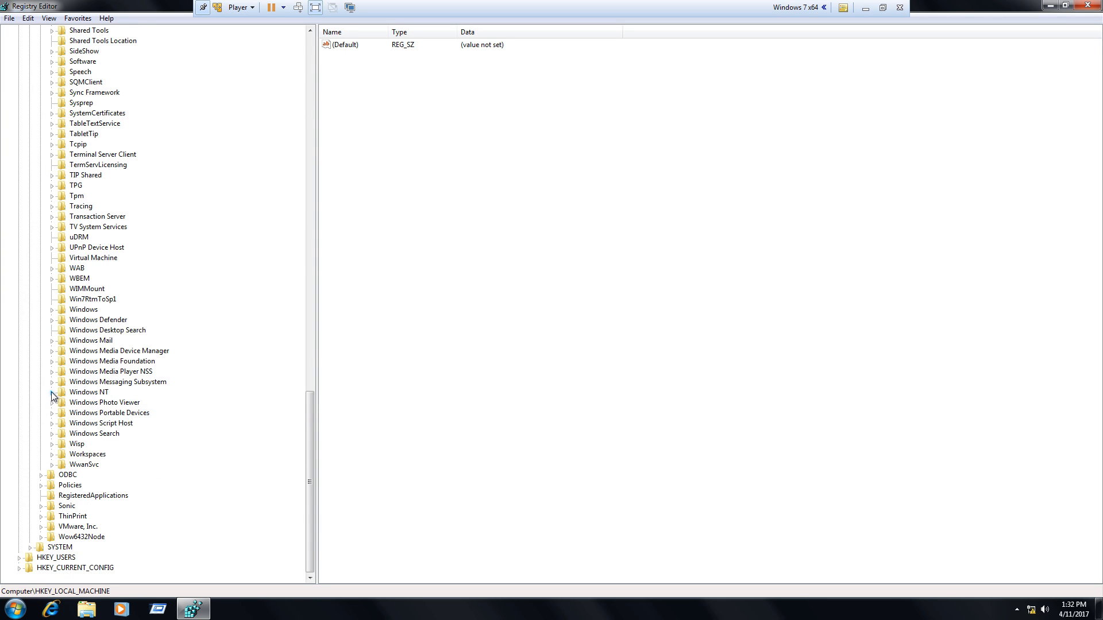
click(53, 392)
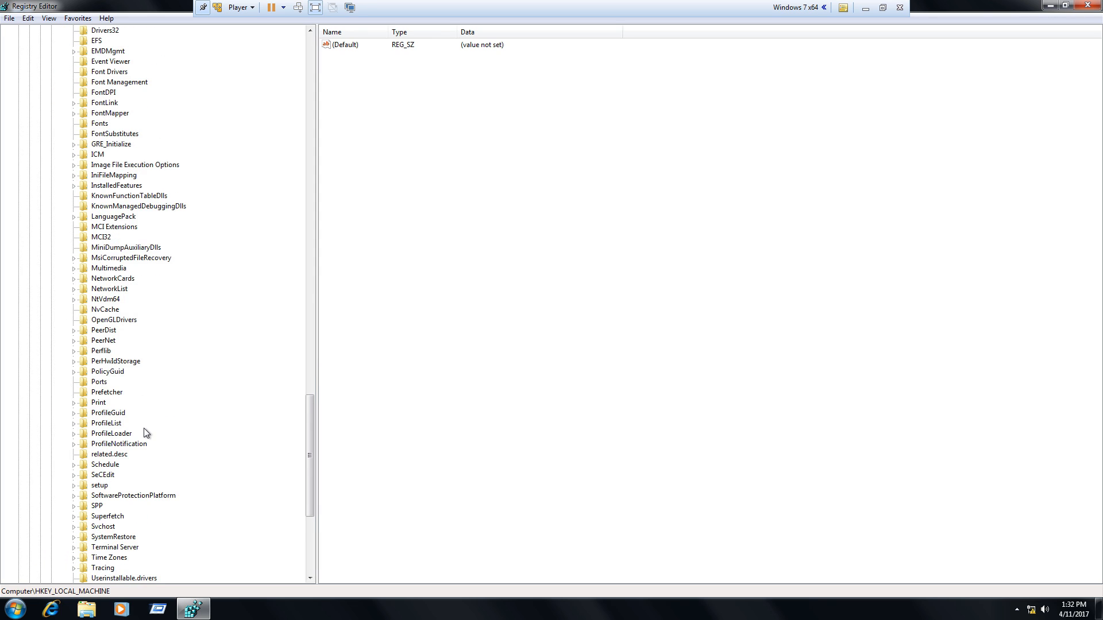
scroll(down, 3)
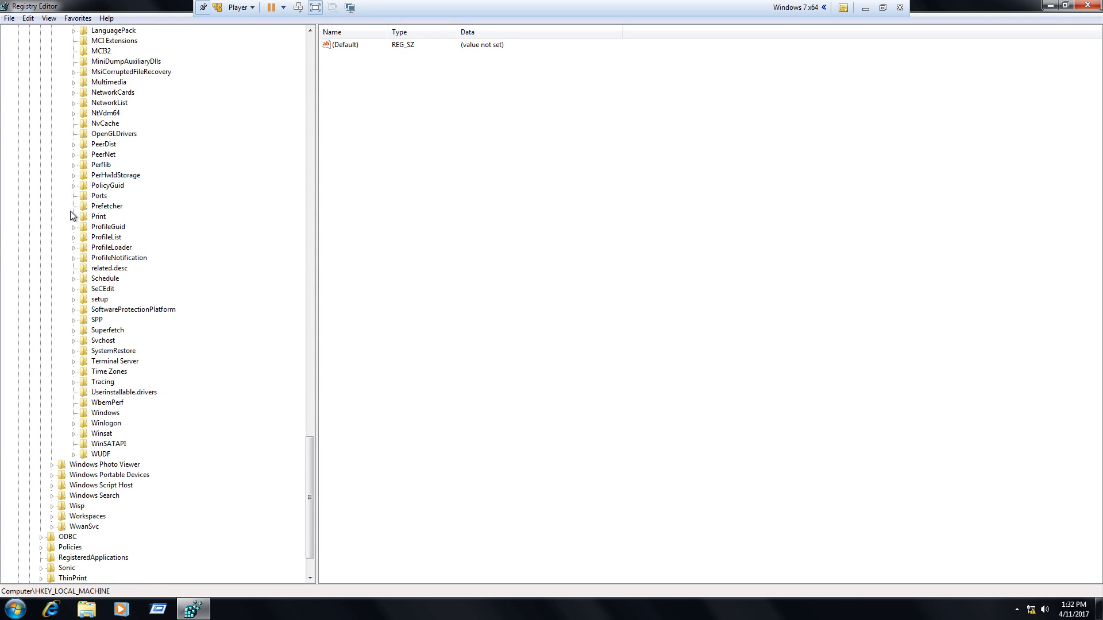
mouse_move(75, 242)
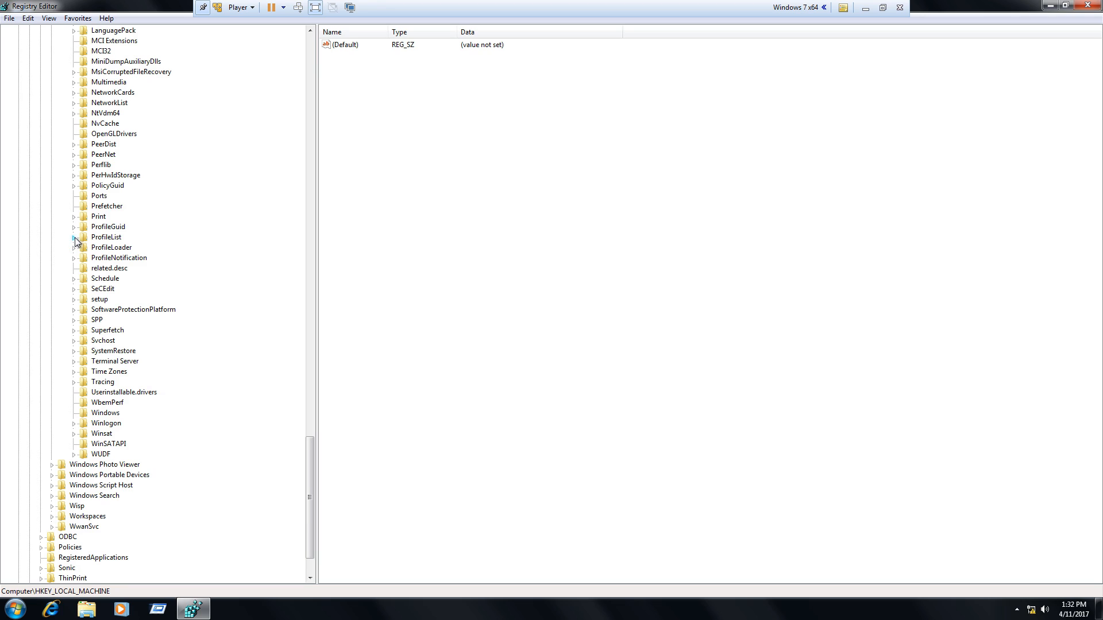
Compare ProfileImagePath values of the 1106, 1107 (TEMP) and 1107.bak profile keys.
click(75, 237)
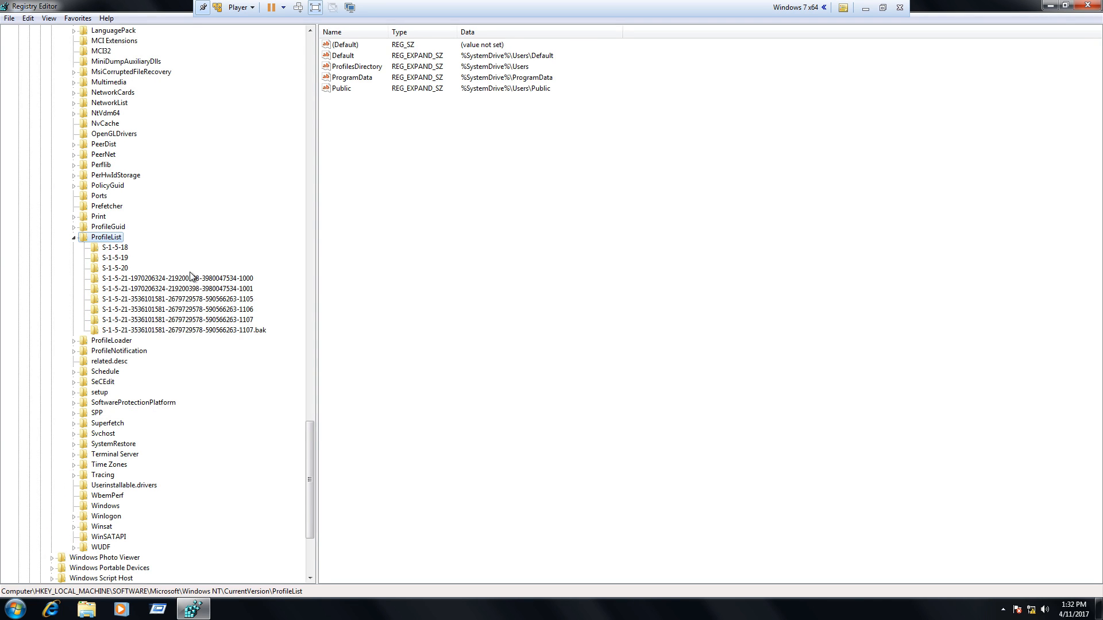
mouse_move(211, 283)
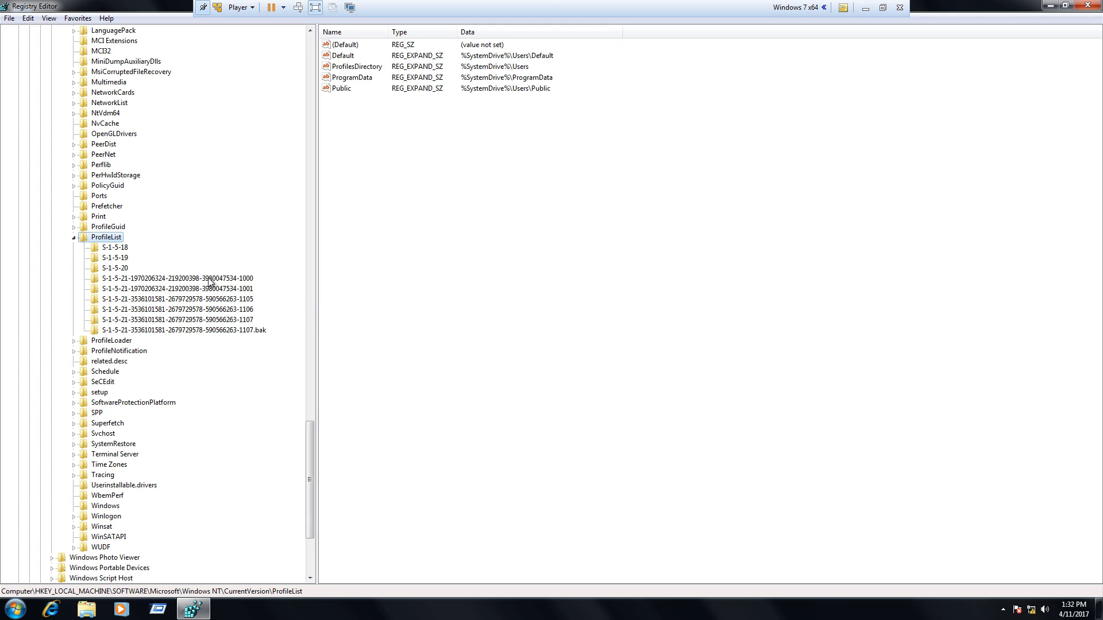
click(166, 299)
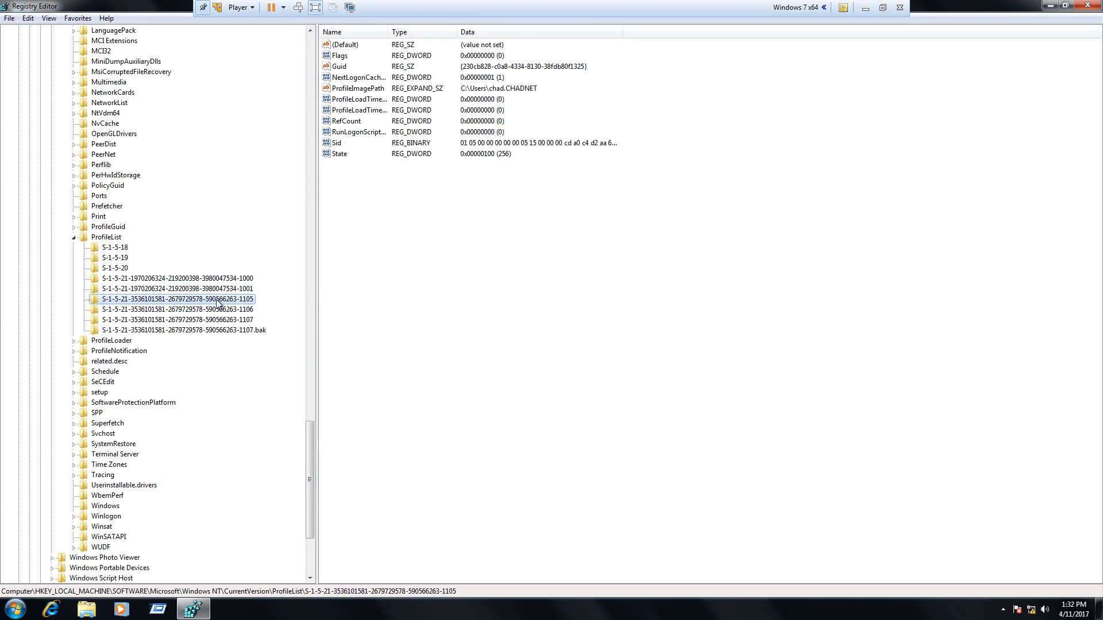
click(166, 309)
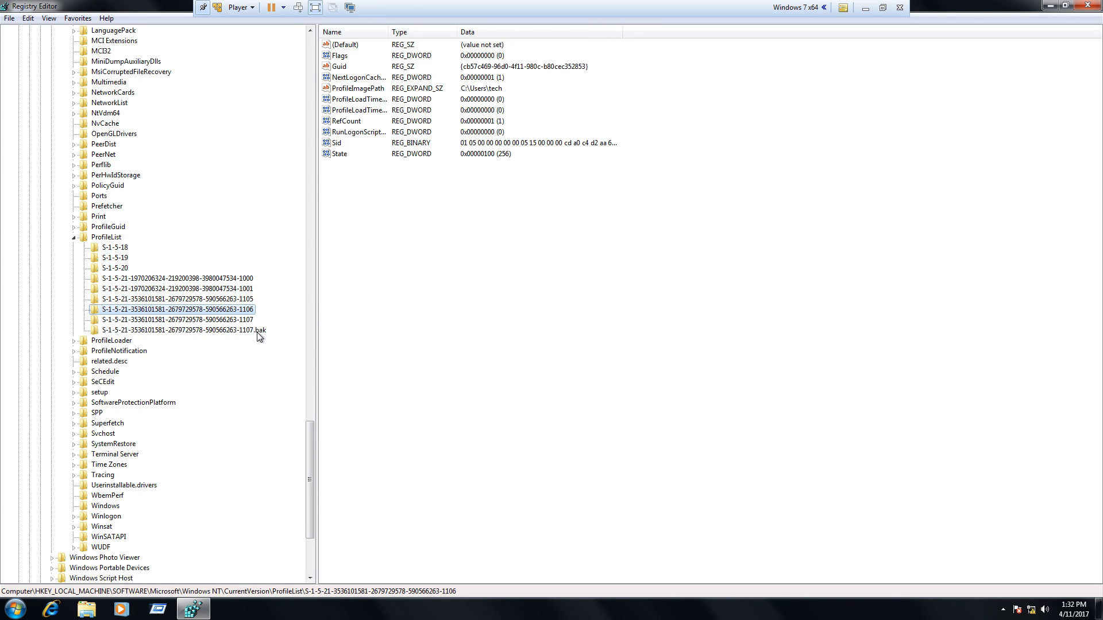
mouse_move(246, 333)
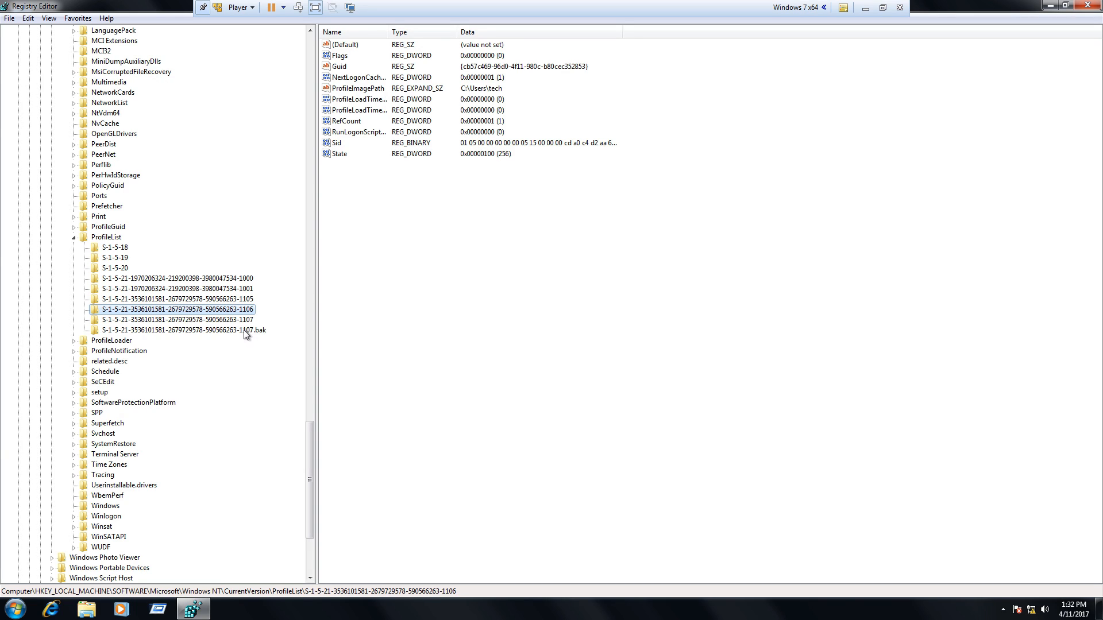
mouse_move(232, 324)
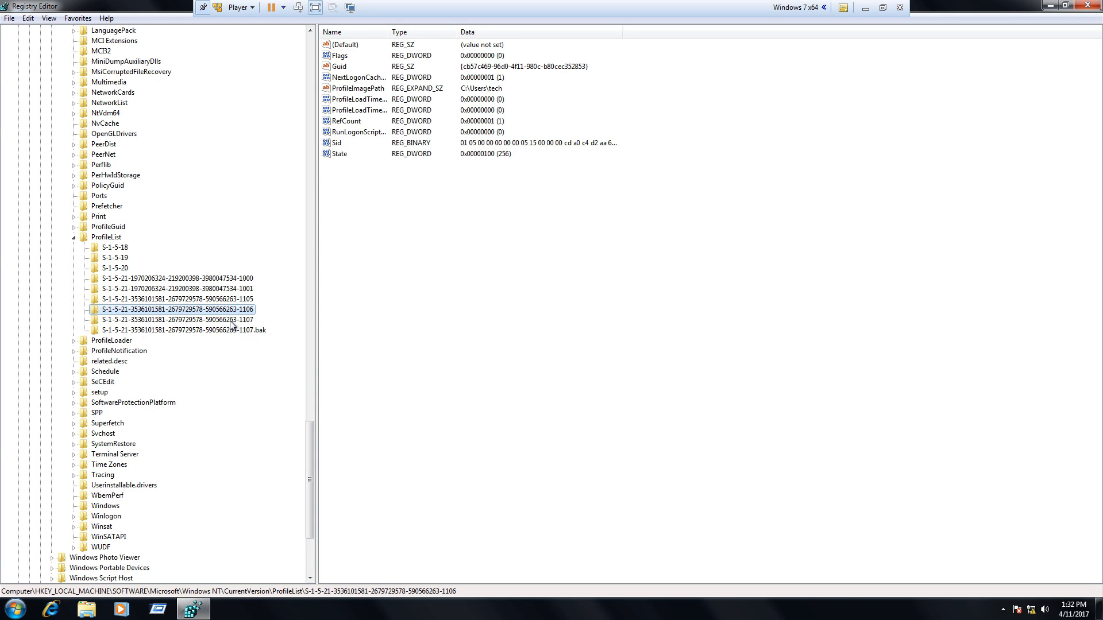
click(172, 319)
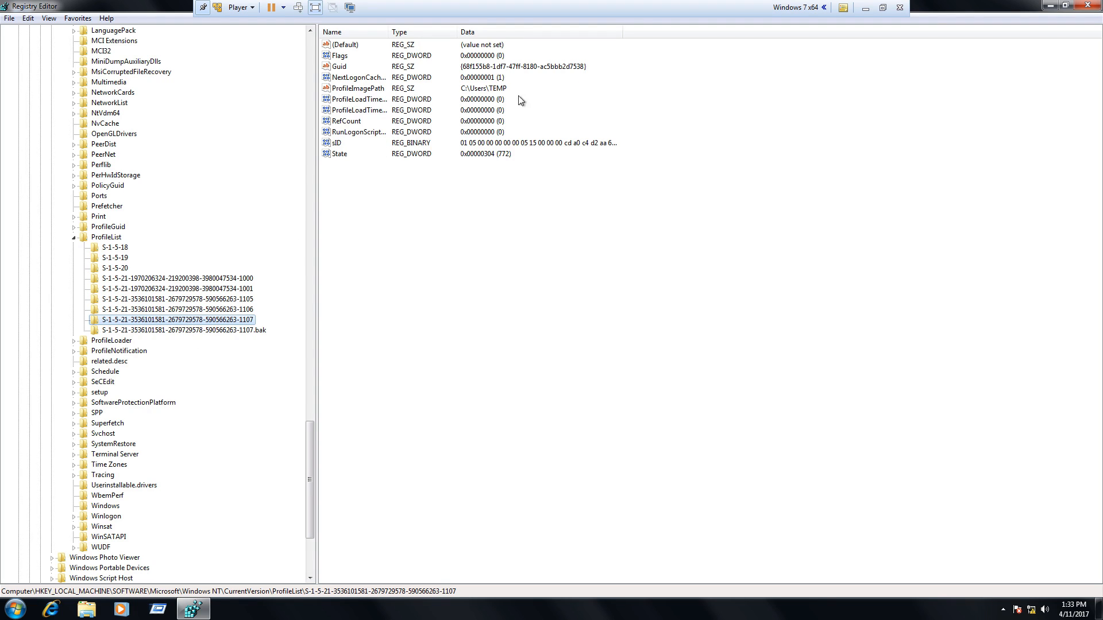
mouse_move(232, 335)
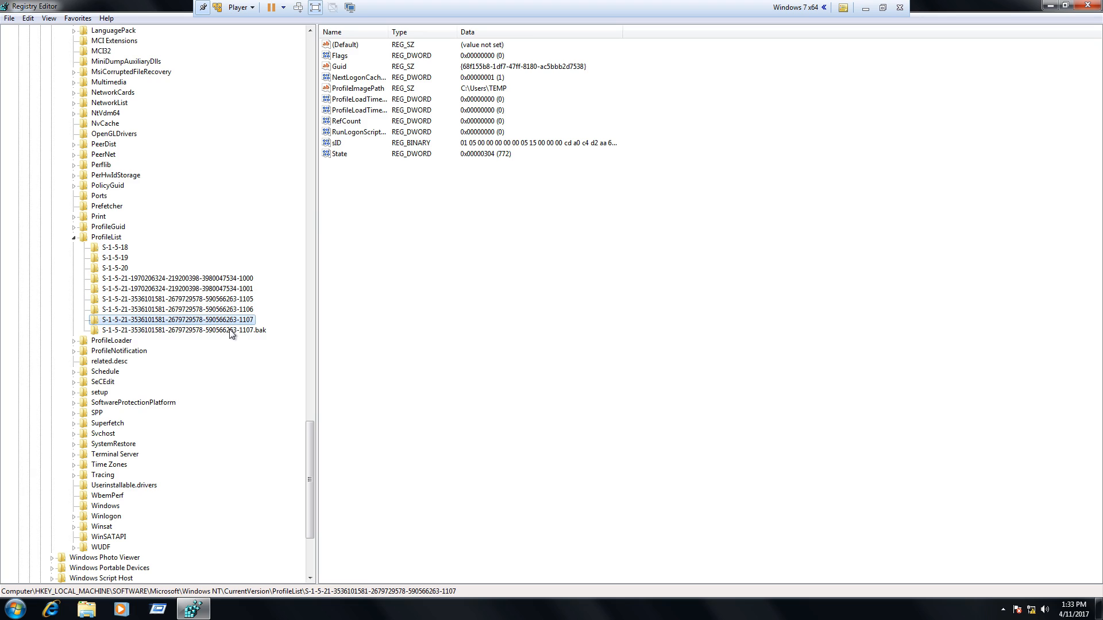
click(182, 329)
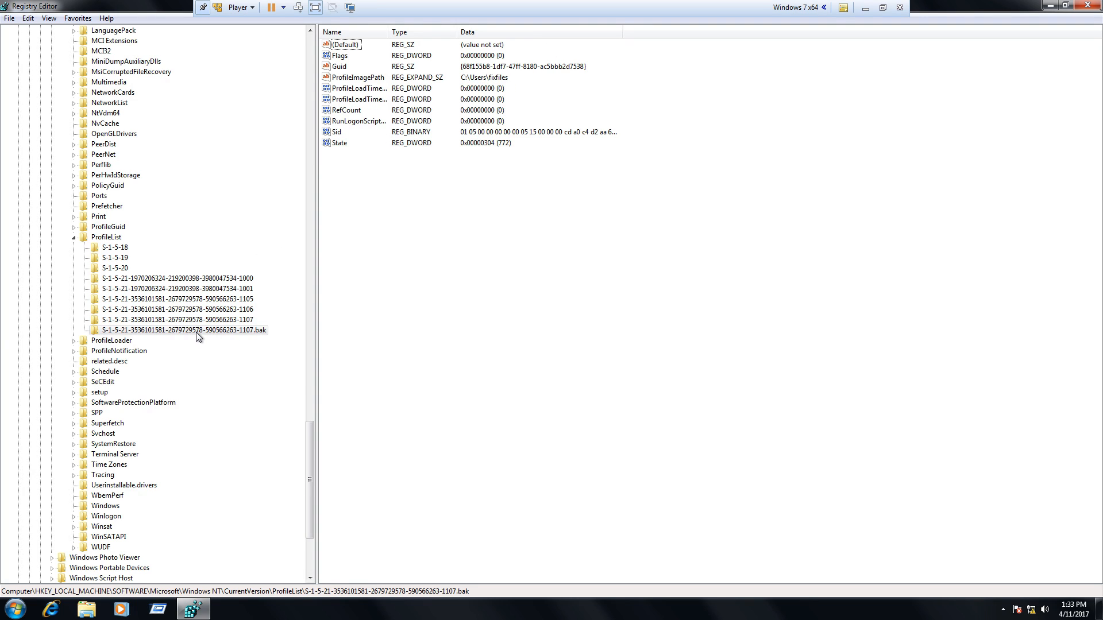
mouse_move(170, 338)
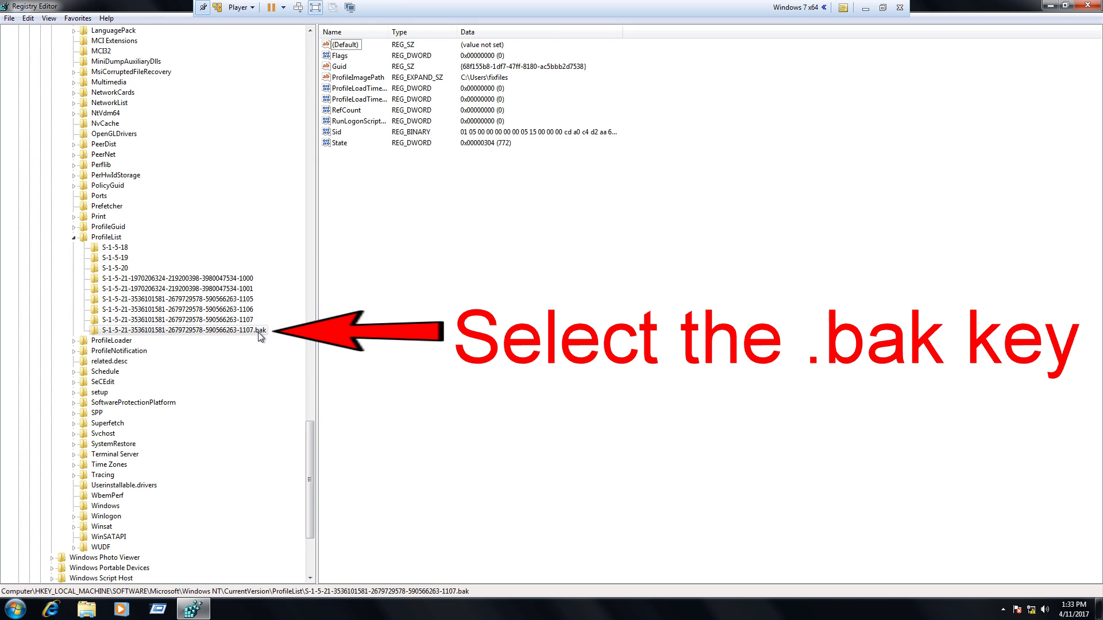
Begin renaming the 1107.bak key, trimming its ending to 1107.ba.
right_click(178, 329)
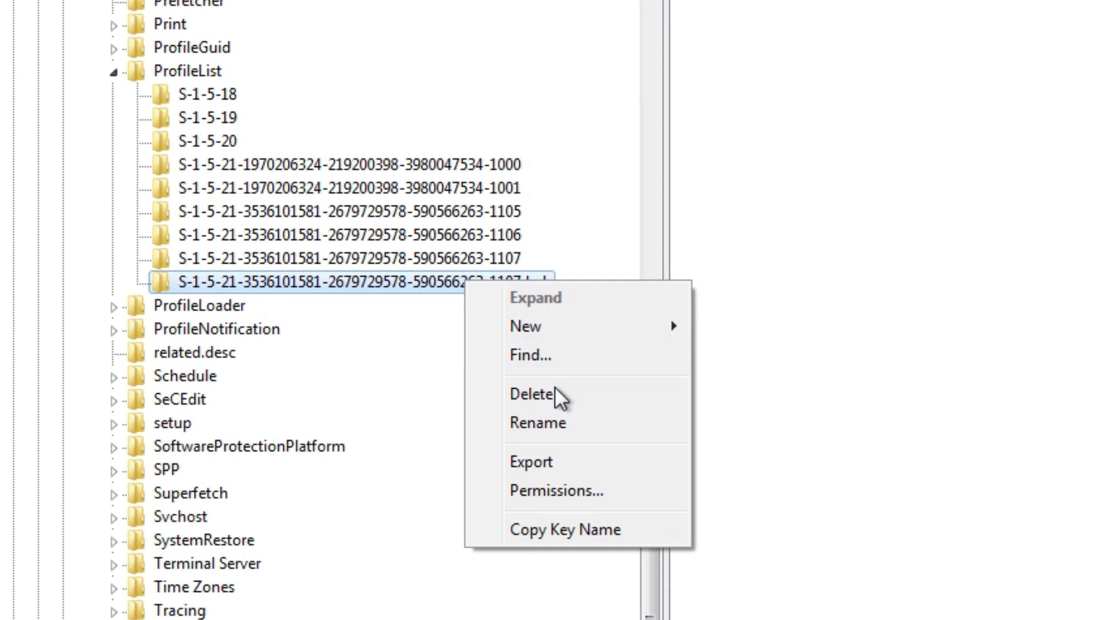
click(537, 422)
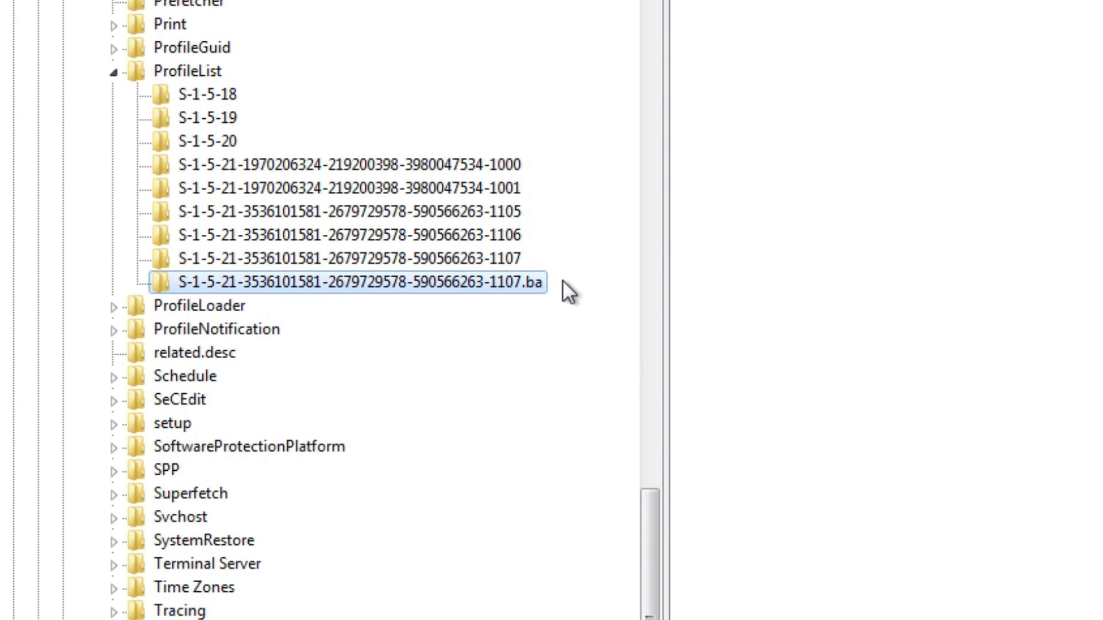
mouse_move(465, 283)
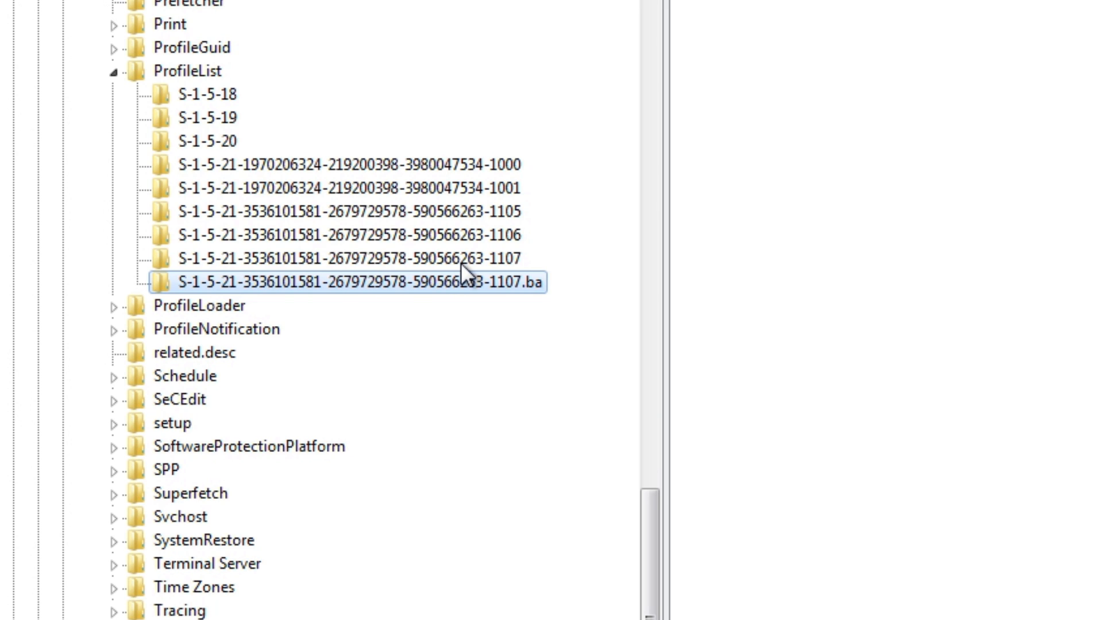
Rename the original 1107 key to 1107.bak and the former backup to plain 1107.
right_click(349, 258)
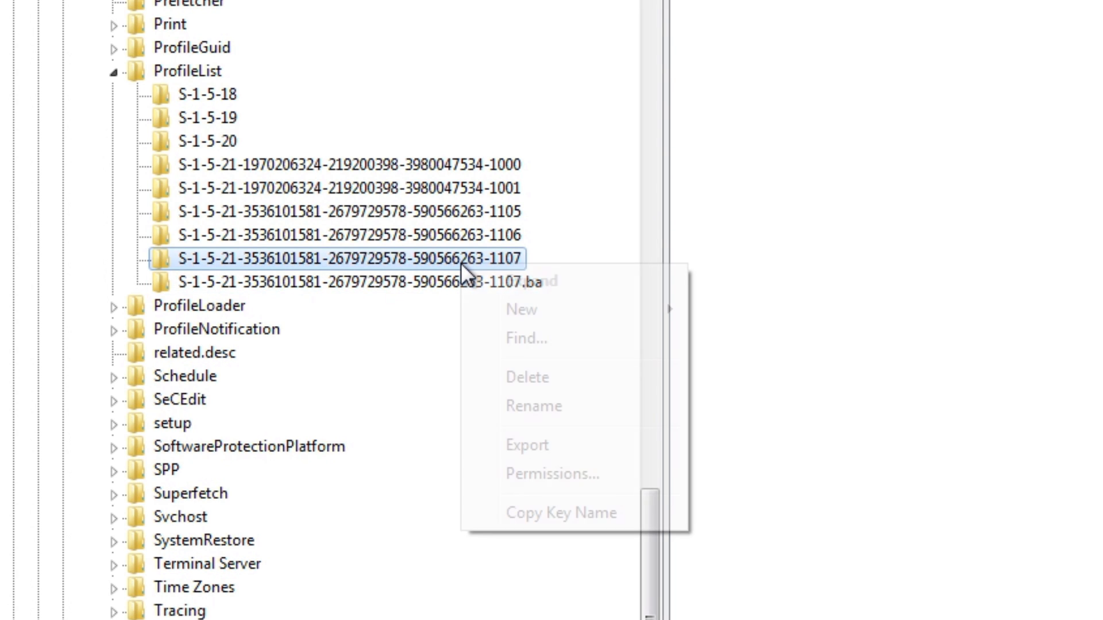
click(533, 405)
text(.)
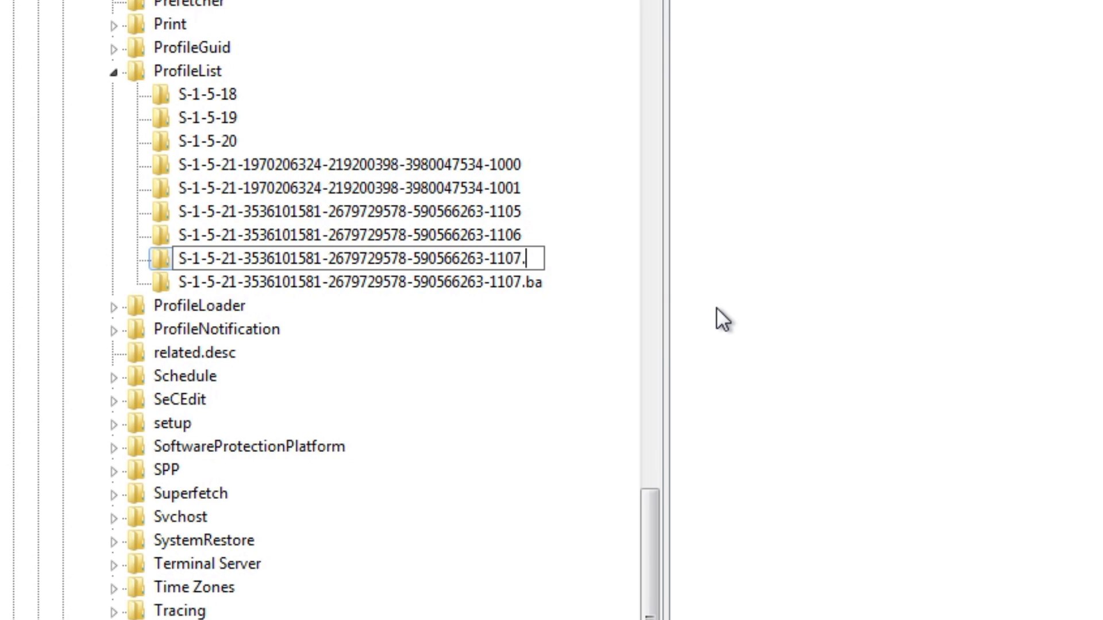
text(bak)
key(Enter)
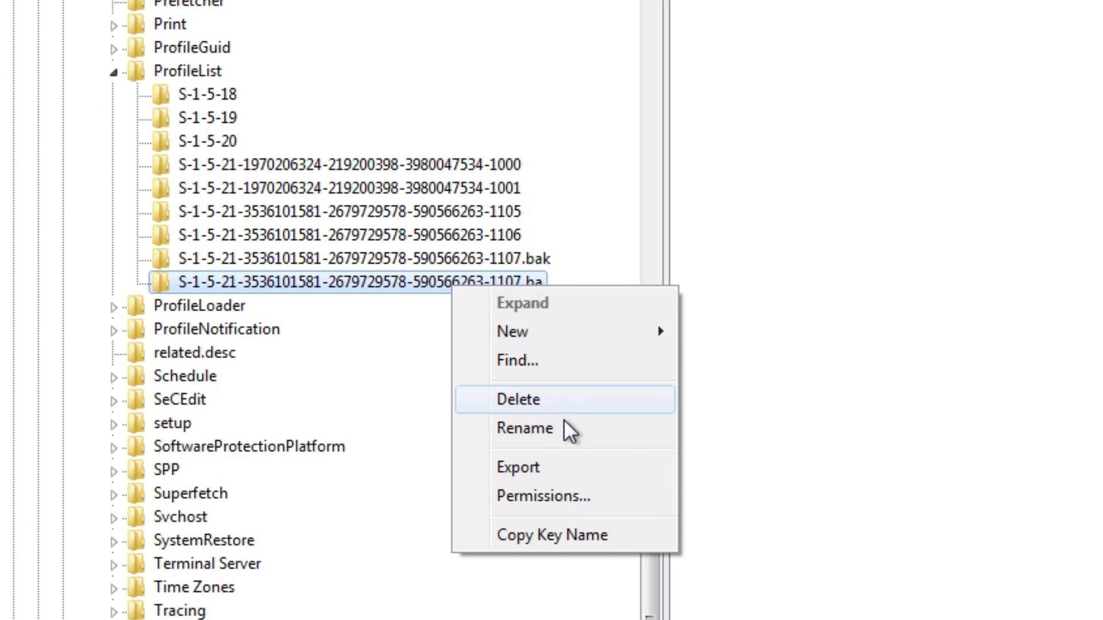
click(527, 430)
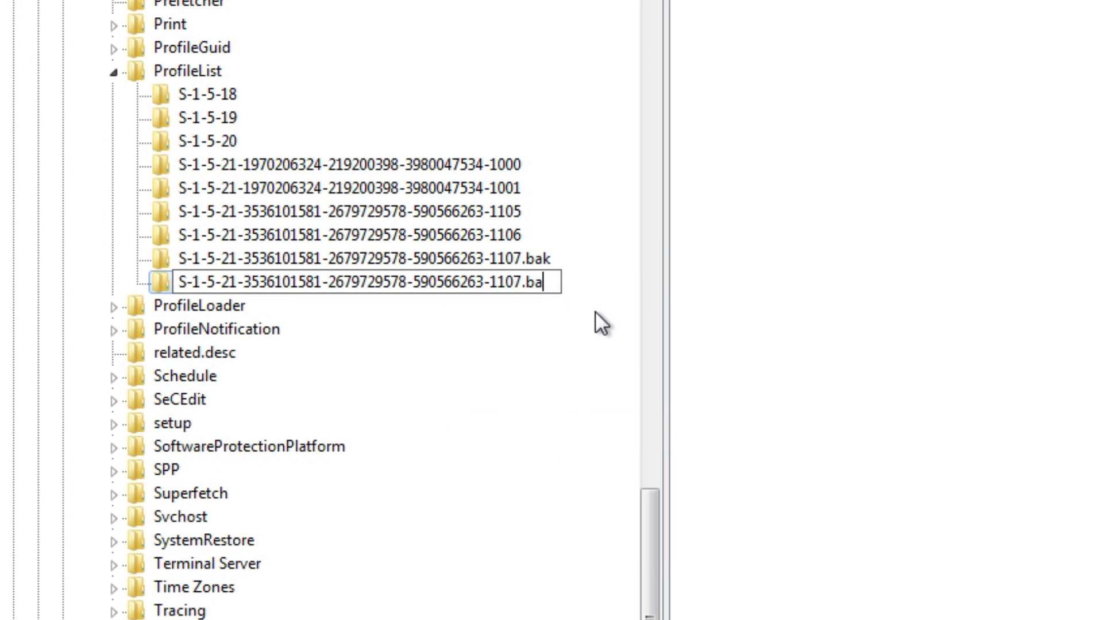
key(Backspace)
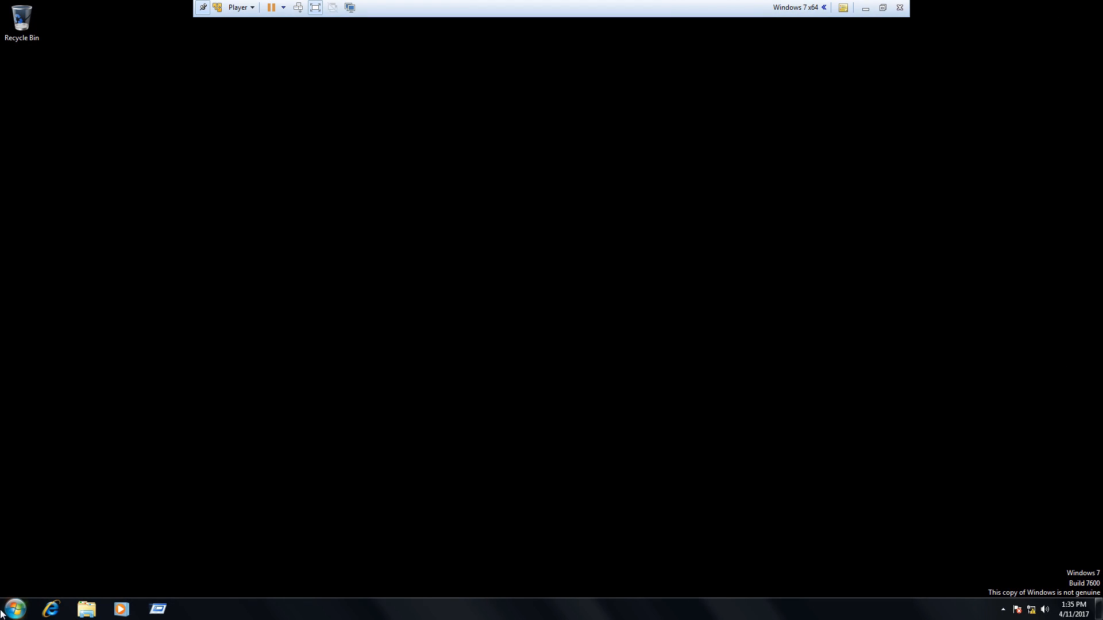
Log off the technician session from the Start menu.
click(11, 607)
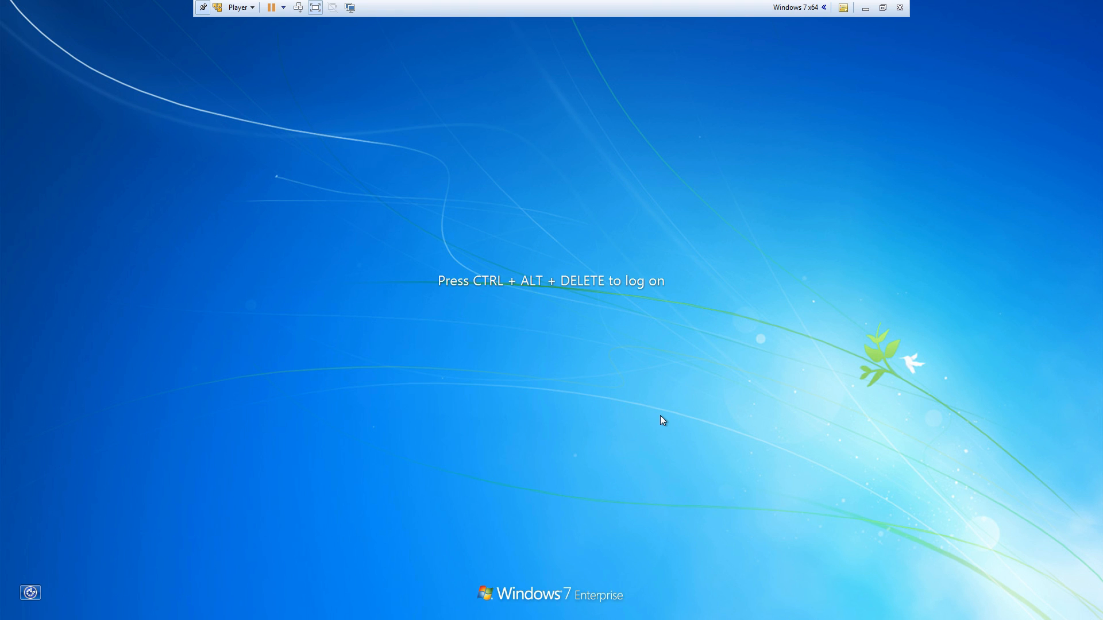
Sign in as the affected 'fixfiles' account via Other User; logon now succeeds.
key(ctrl+alt+delete)
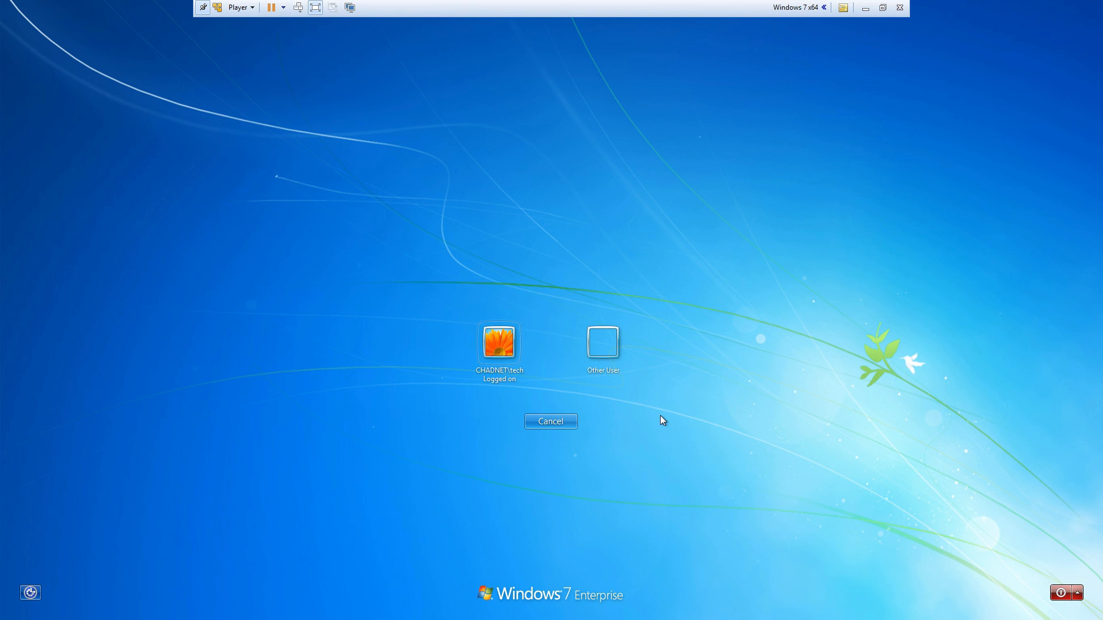
mouse_move(618, 407)
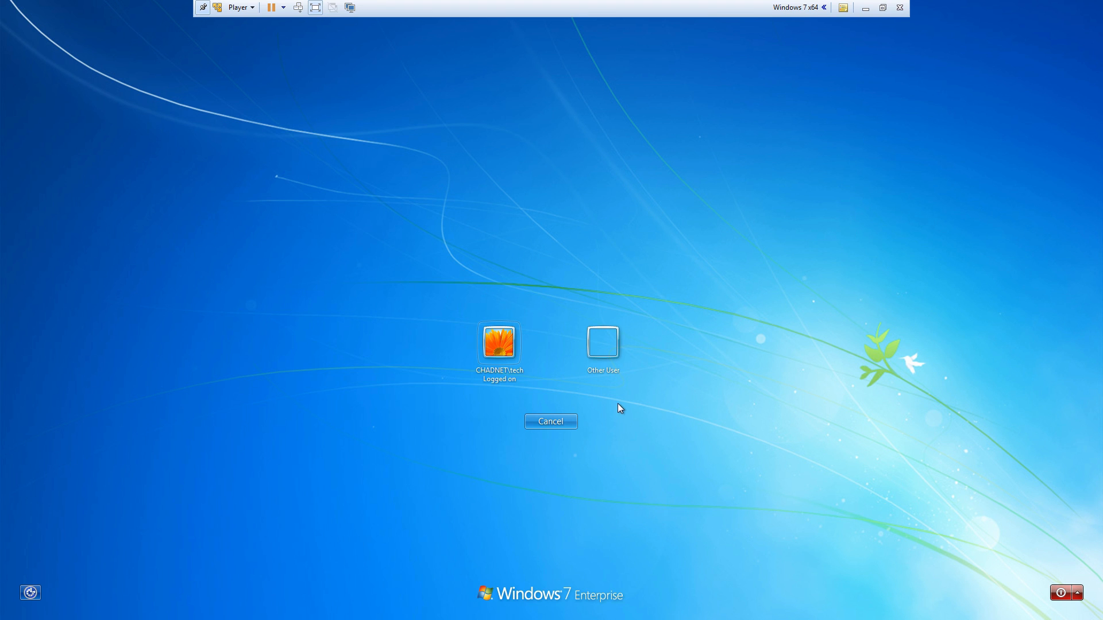
click(602, 345)
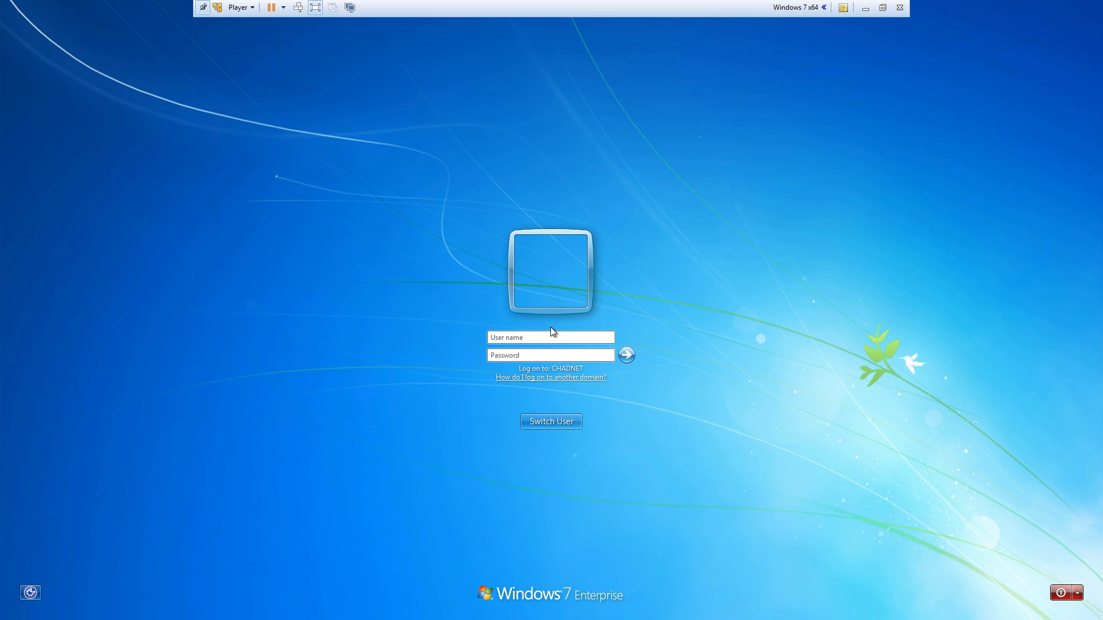
text(fi)
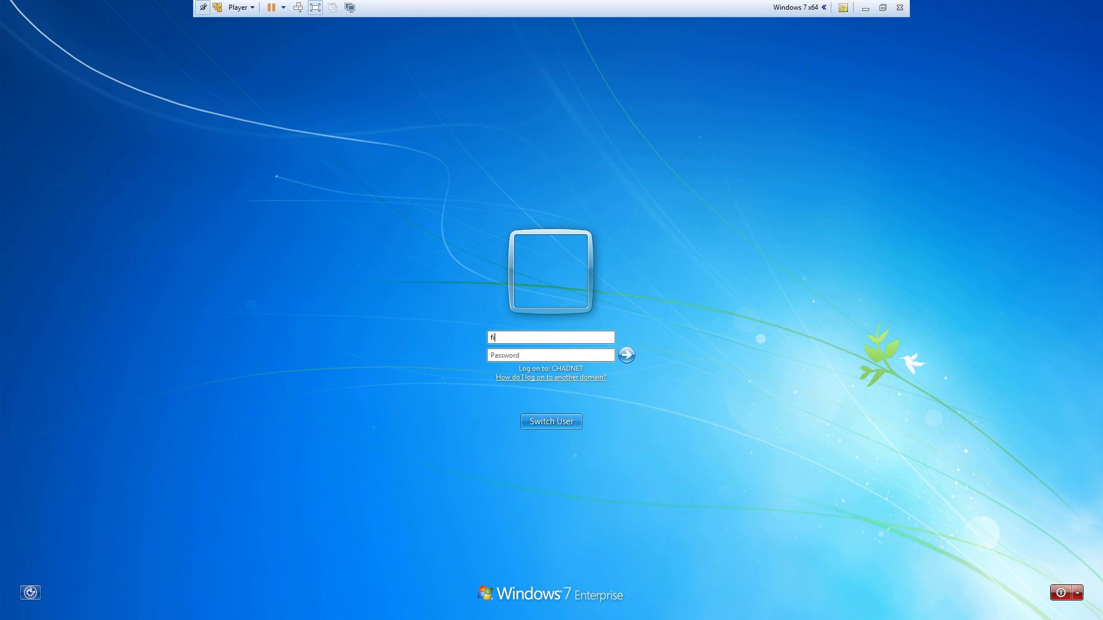
text(ixfiles)
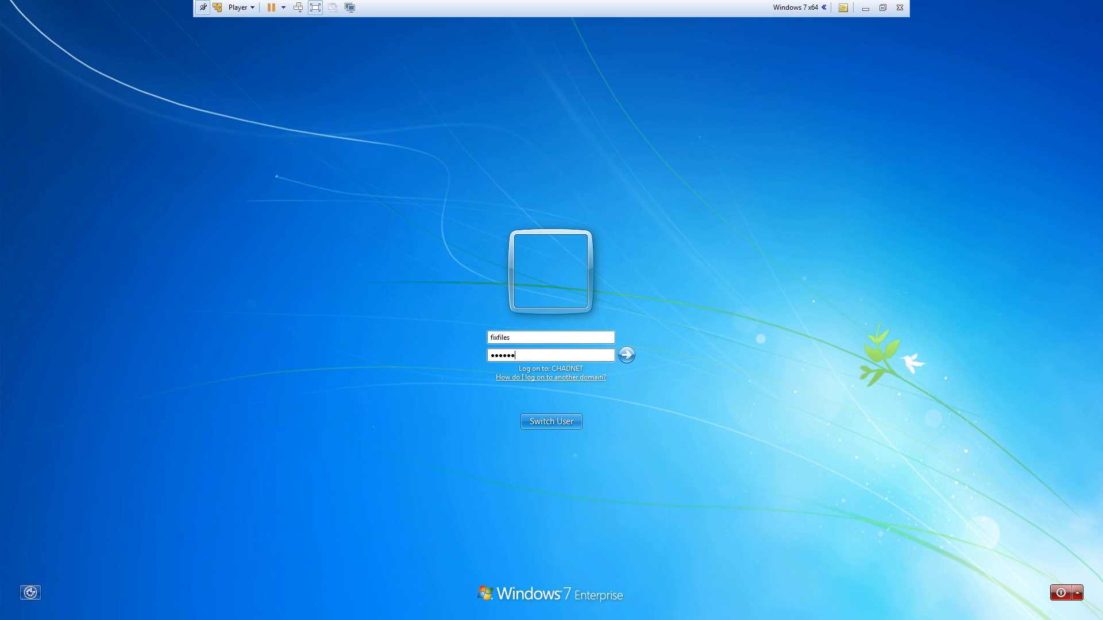
click(626, 355)
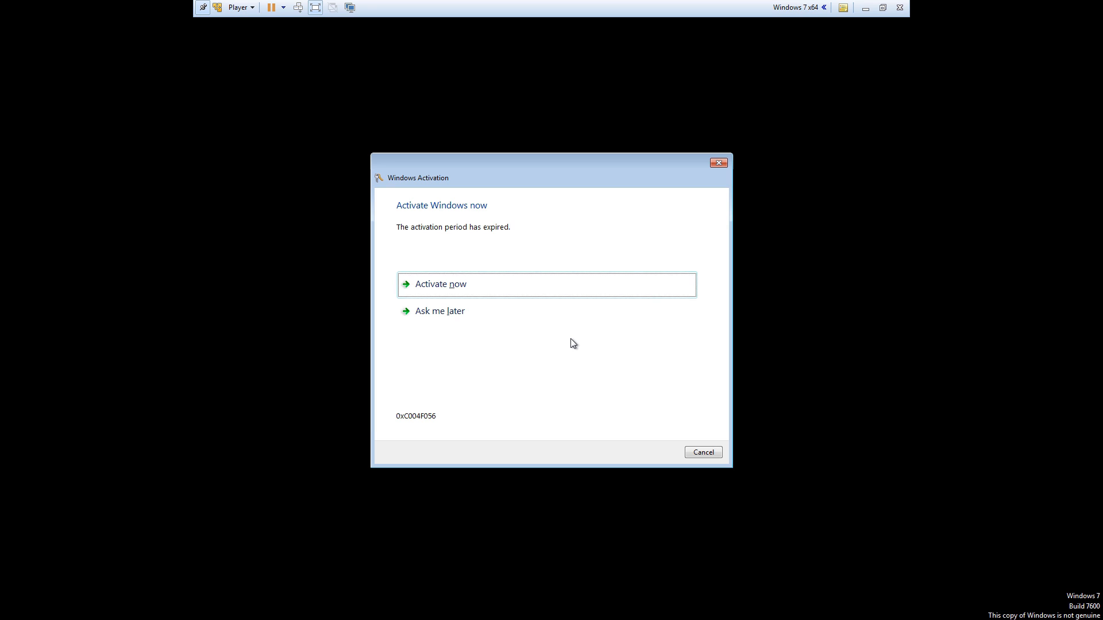
mouse_move(765, 326)
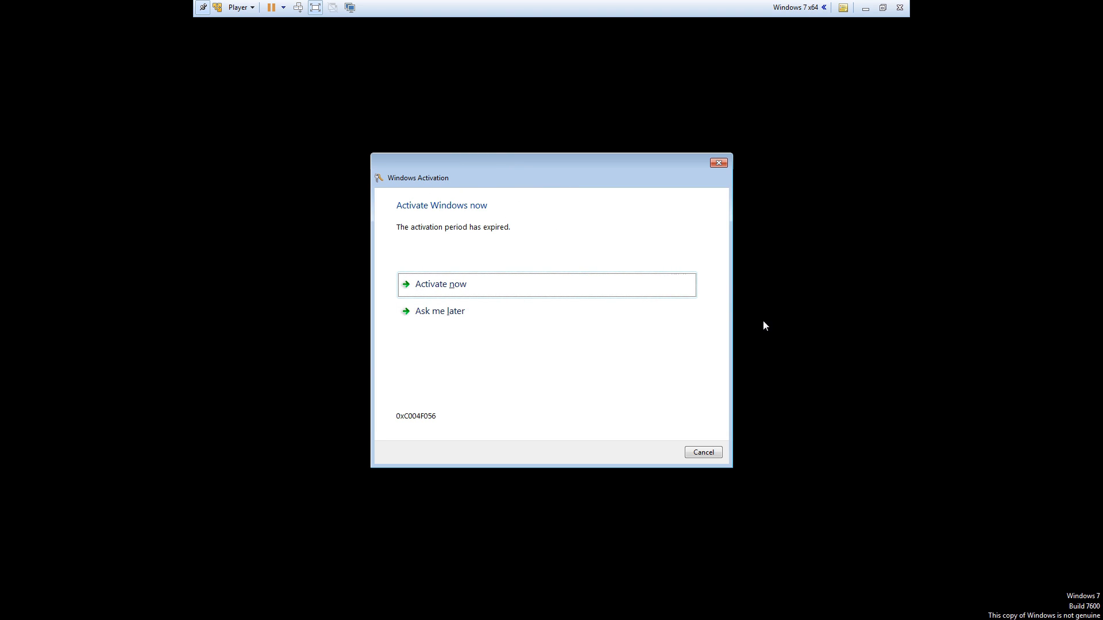
mouse_move(701, 181)
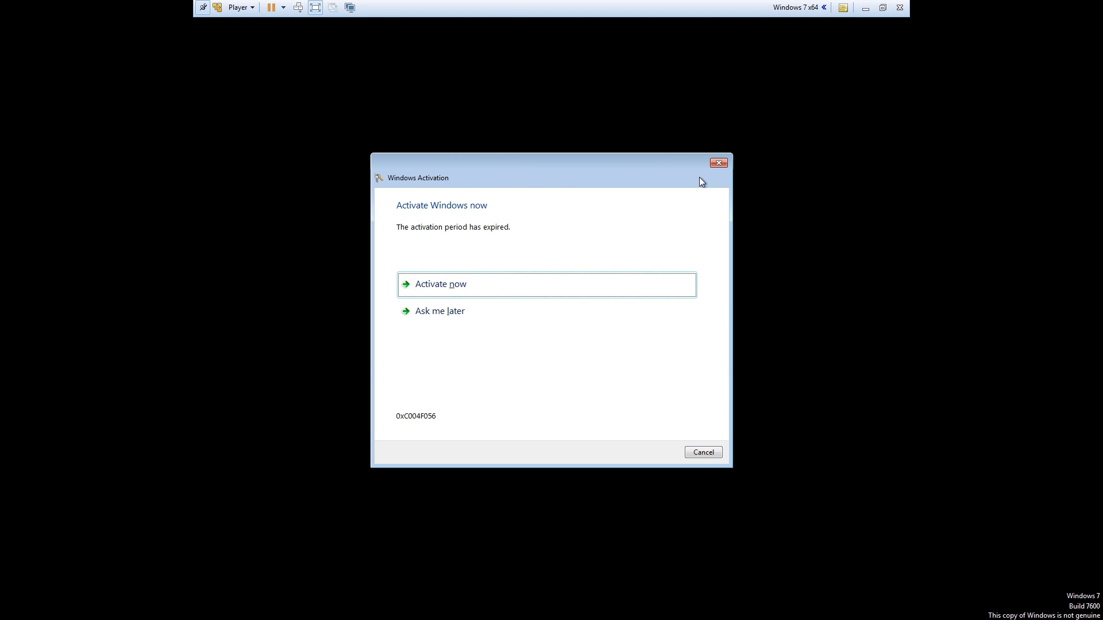